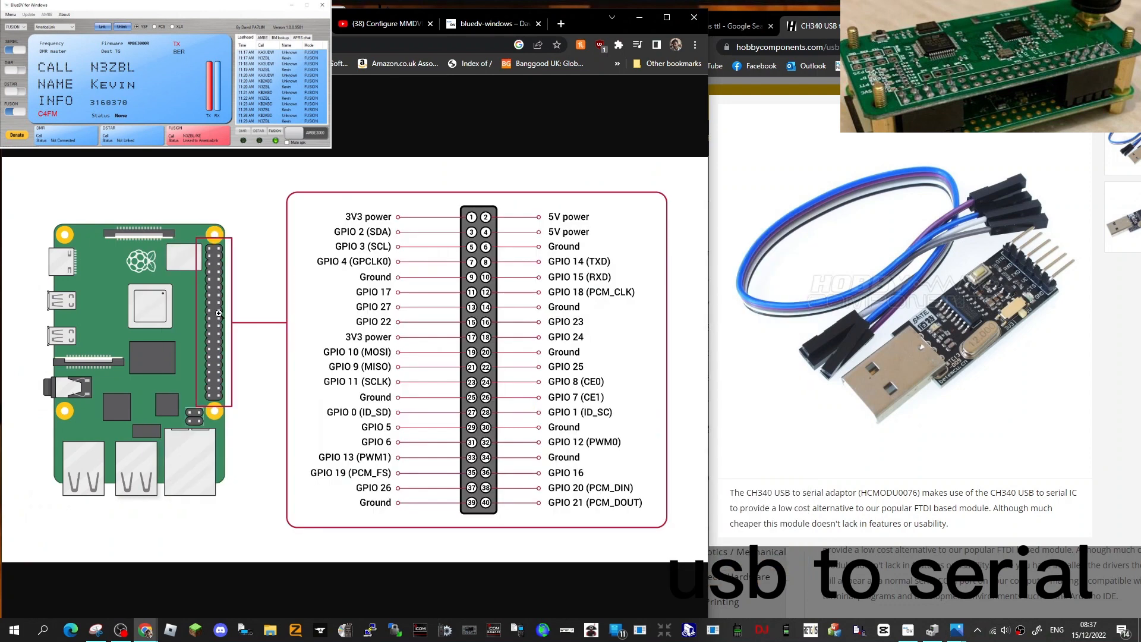
mouse_move(983, 270)
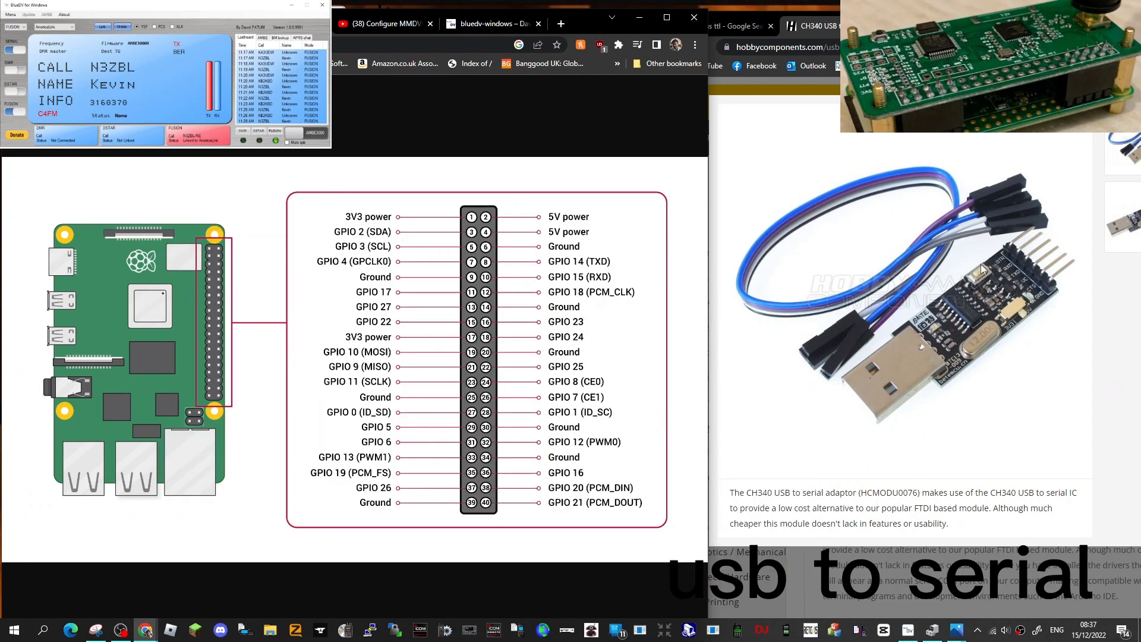
mouse_move(943, 222)
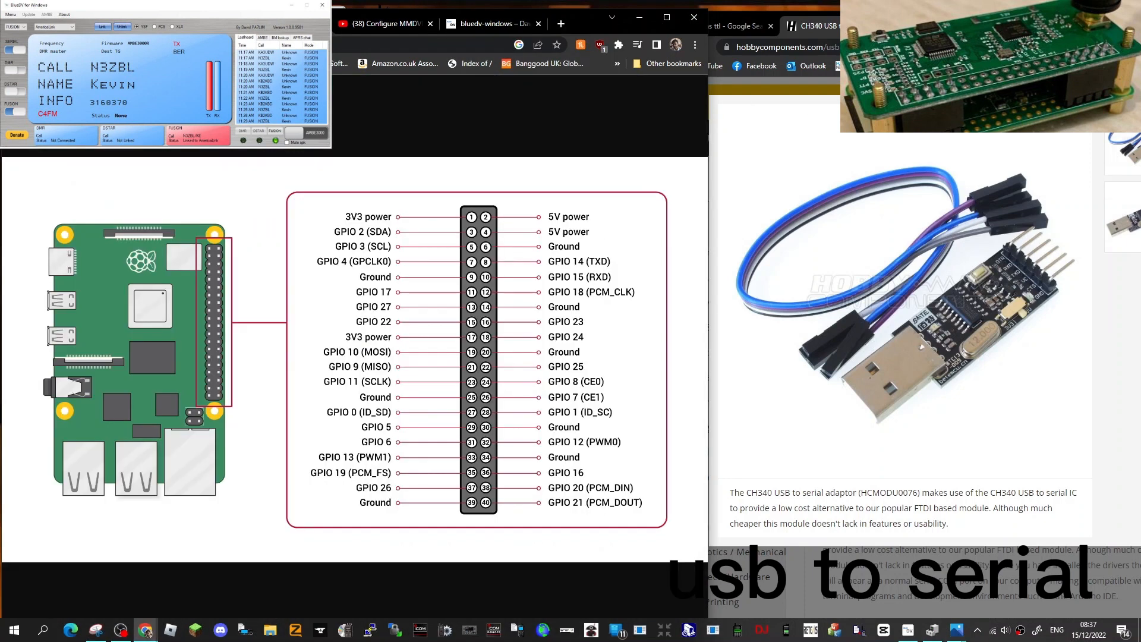
mouse_move(973, 629)
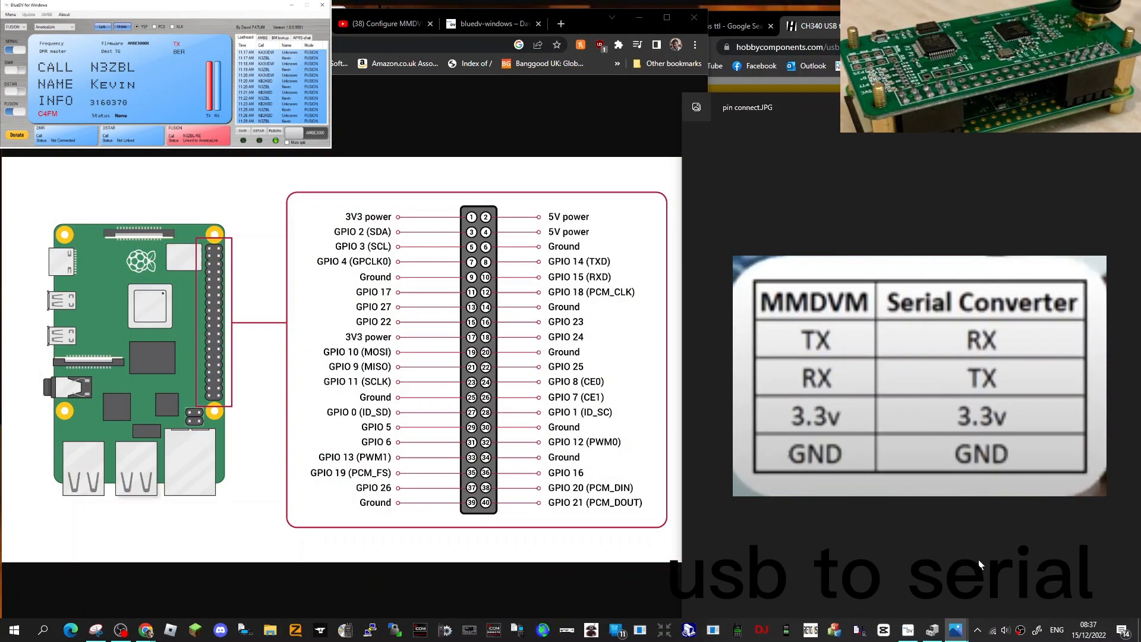
mouse_move(866, 336)
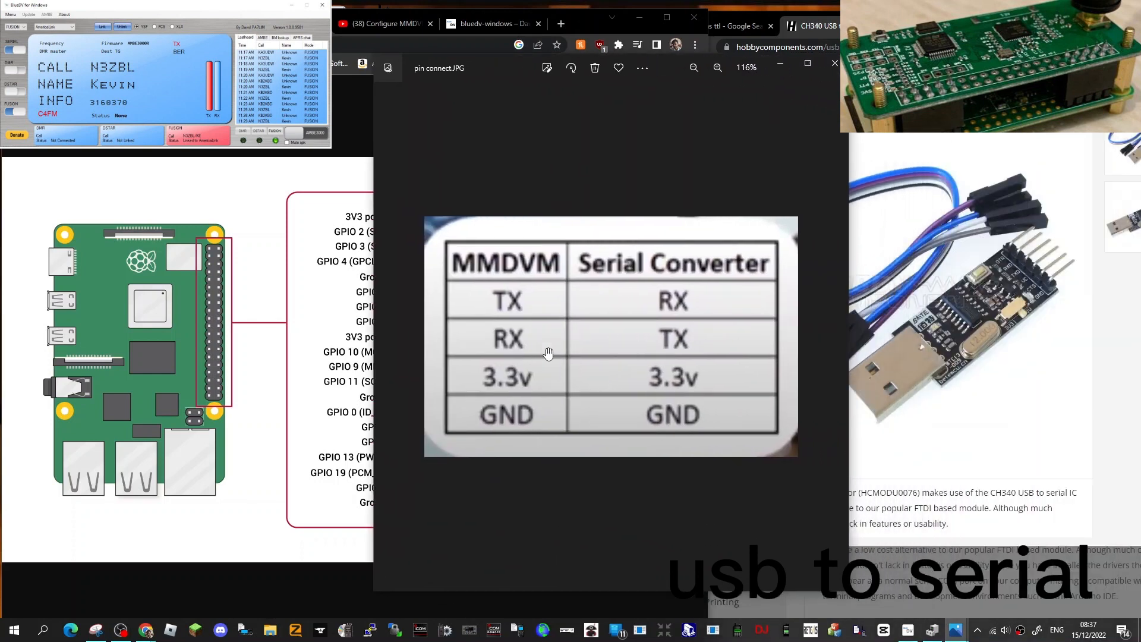
mouse_move(635, 301)
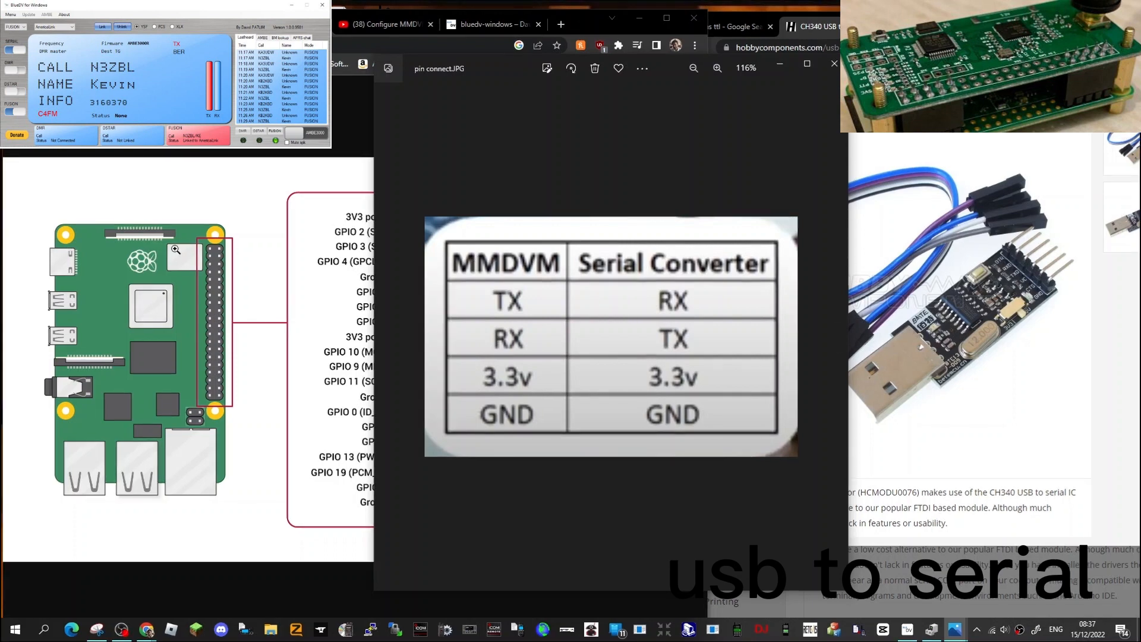
mouse_move(523, 325)
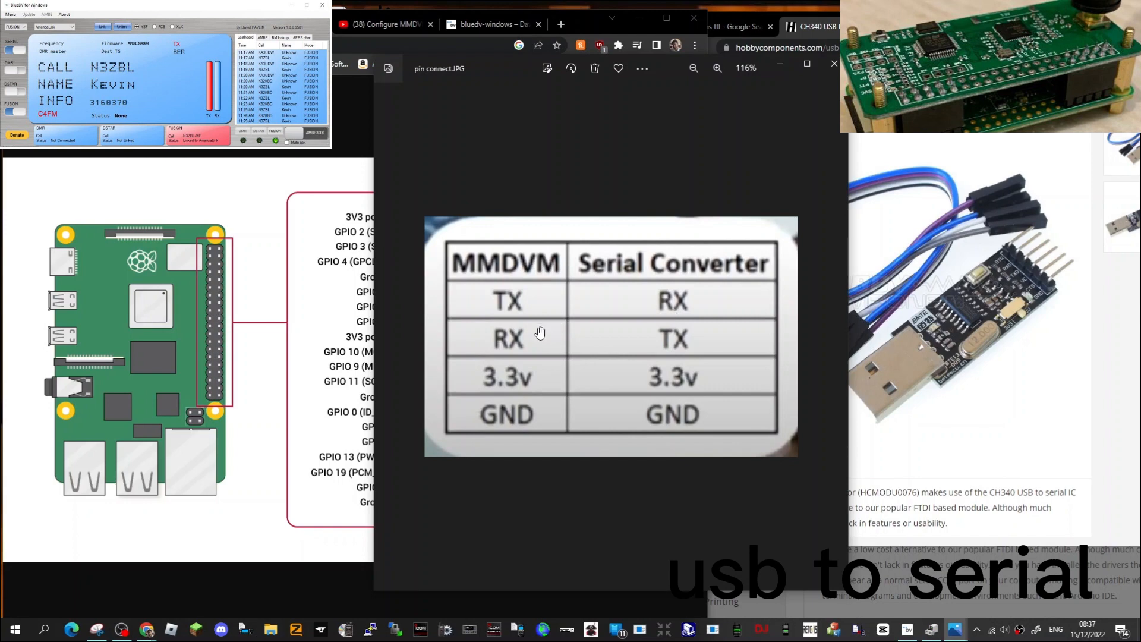
mouse_move(767, 217)
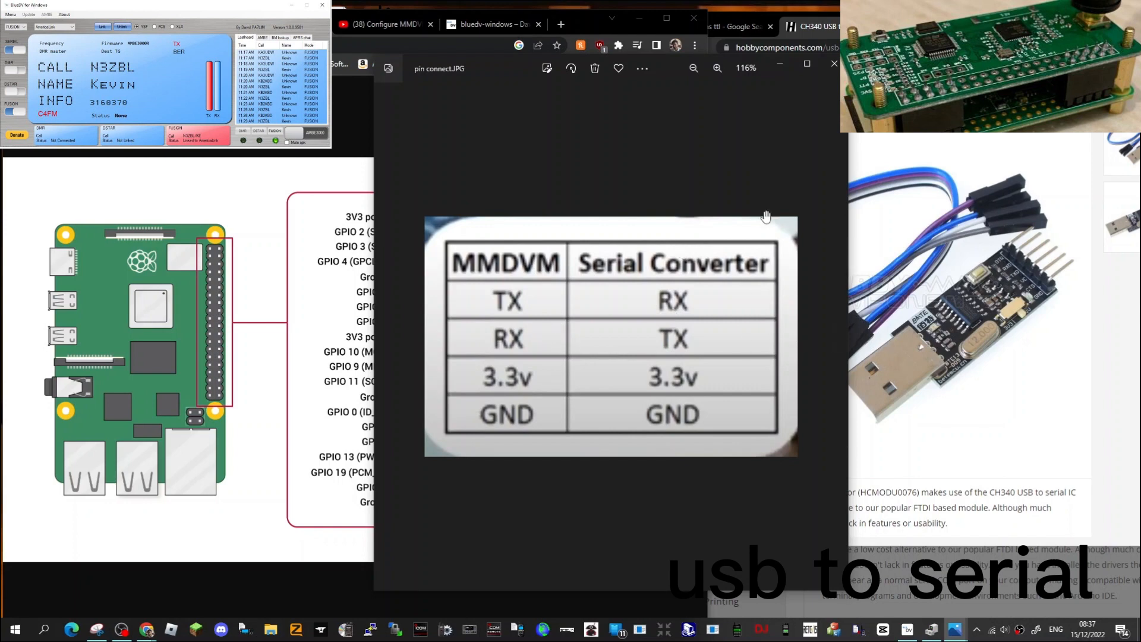
mouse_move(637, 93)
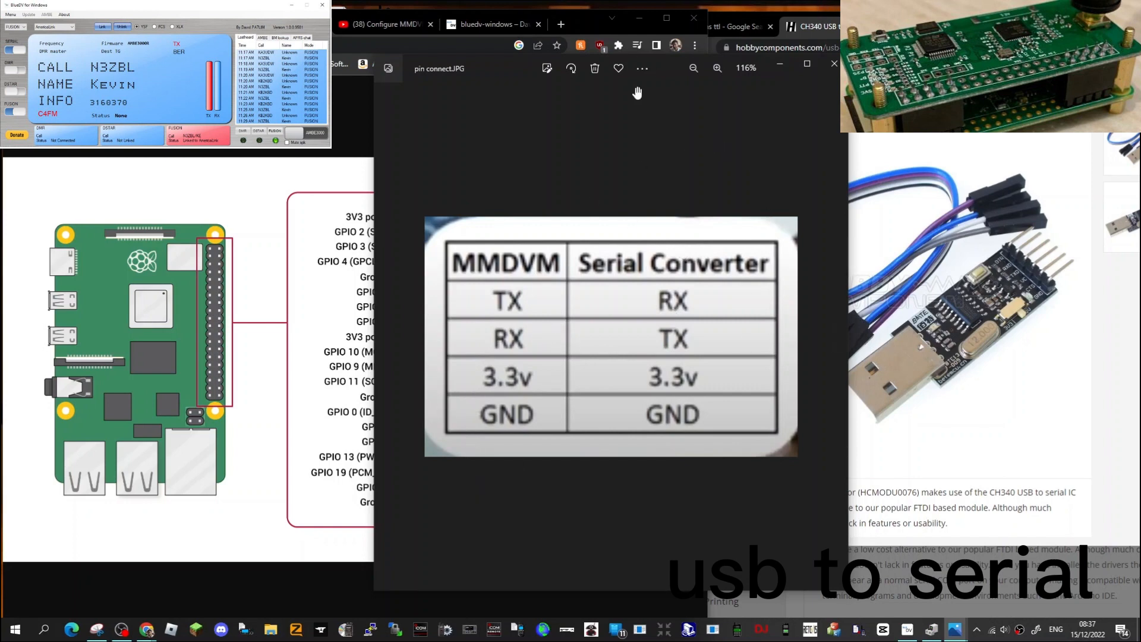
mouse_move(720, 102)
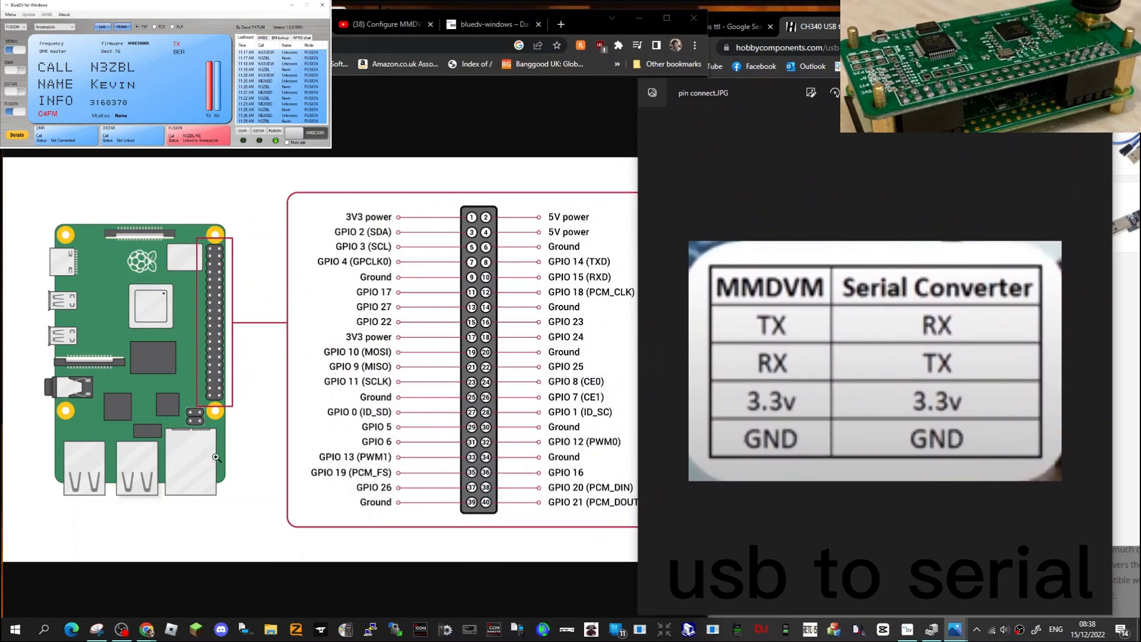
mouse_move(247, 213)
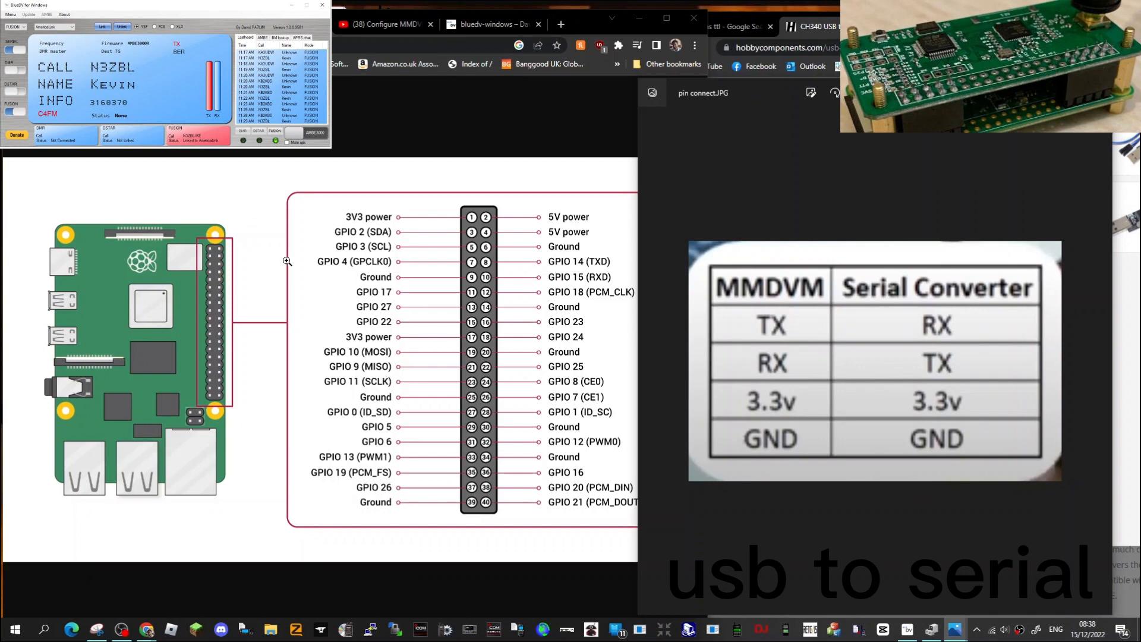
mouse_move(454, 222)
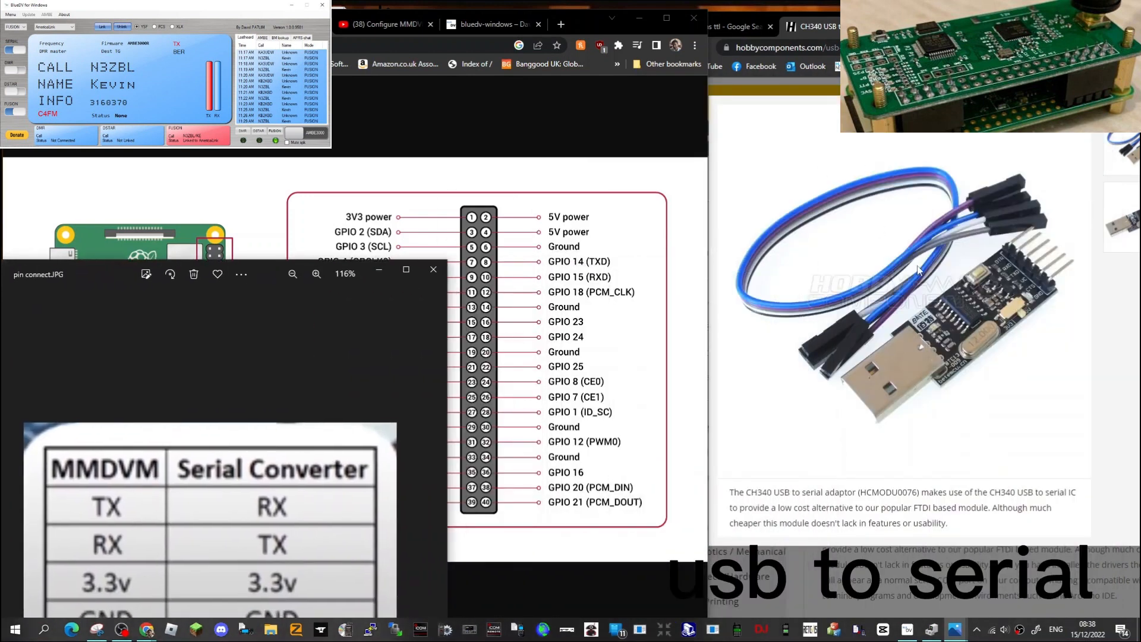
mouse_move(1012, 301)
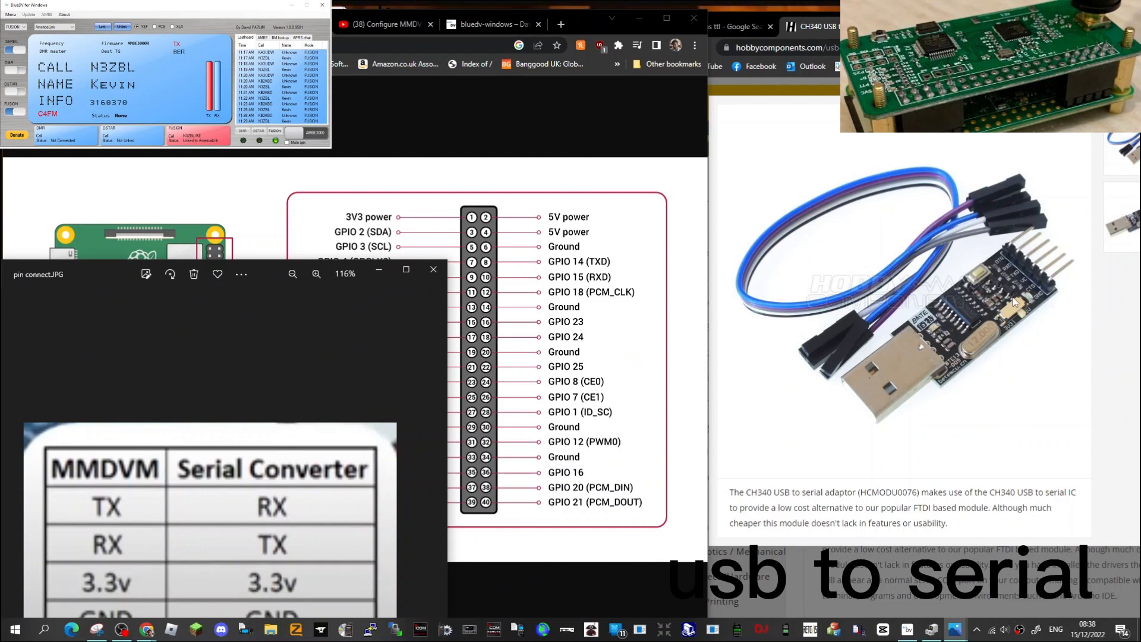
mouse_move(1025, 285)
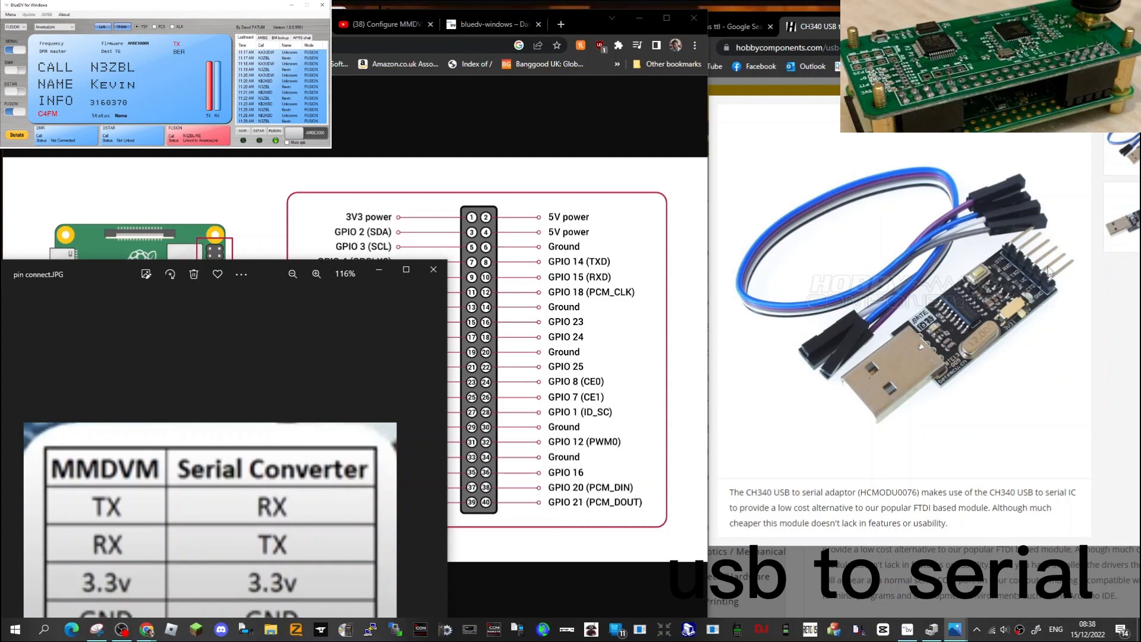
mouse_move(1069, 272)
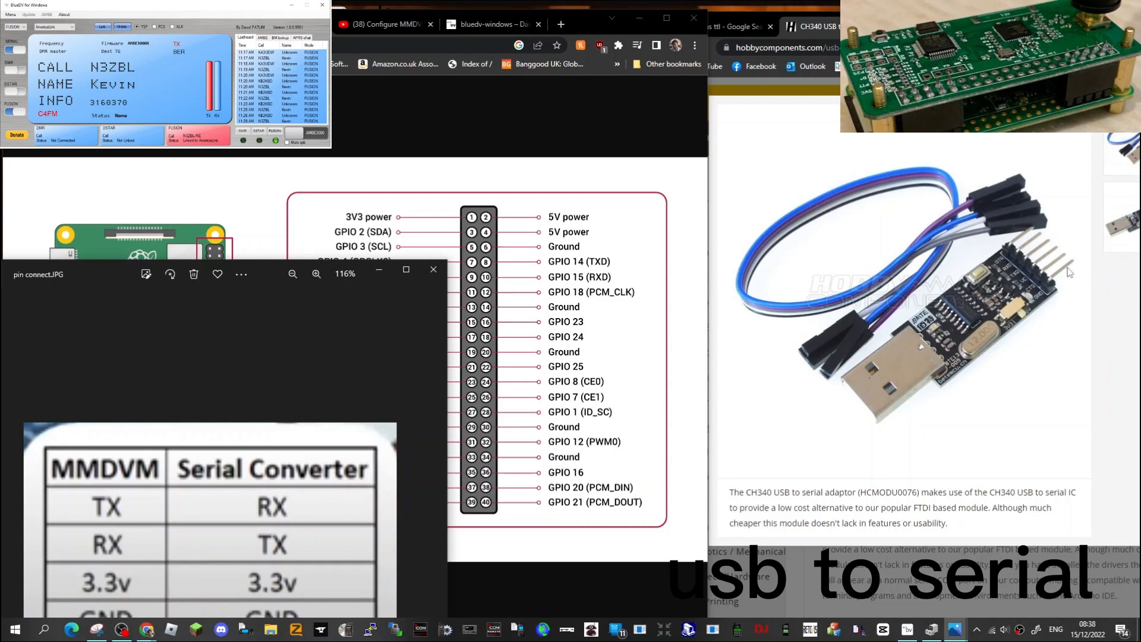
mouse_move(367, 358)
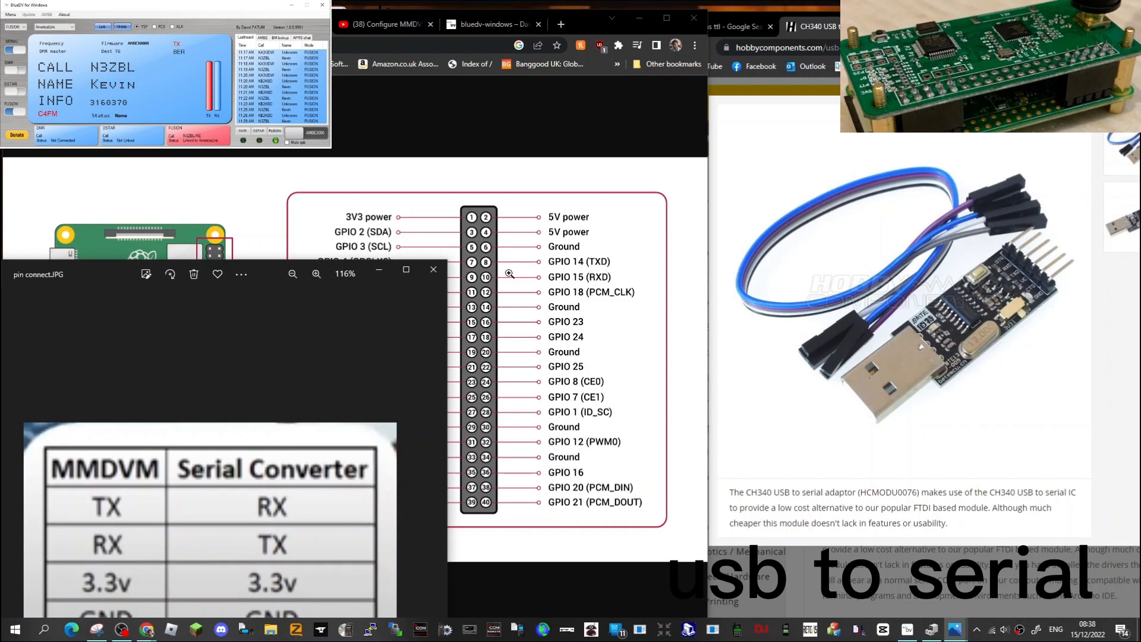
mouse_move(1087, 277)
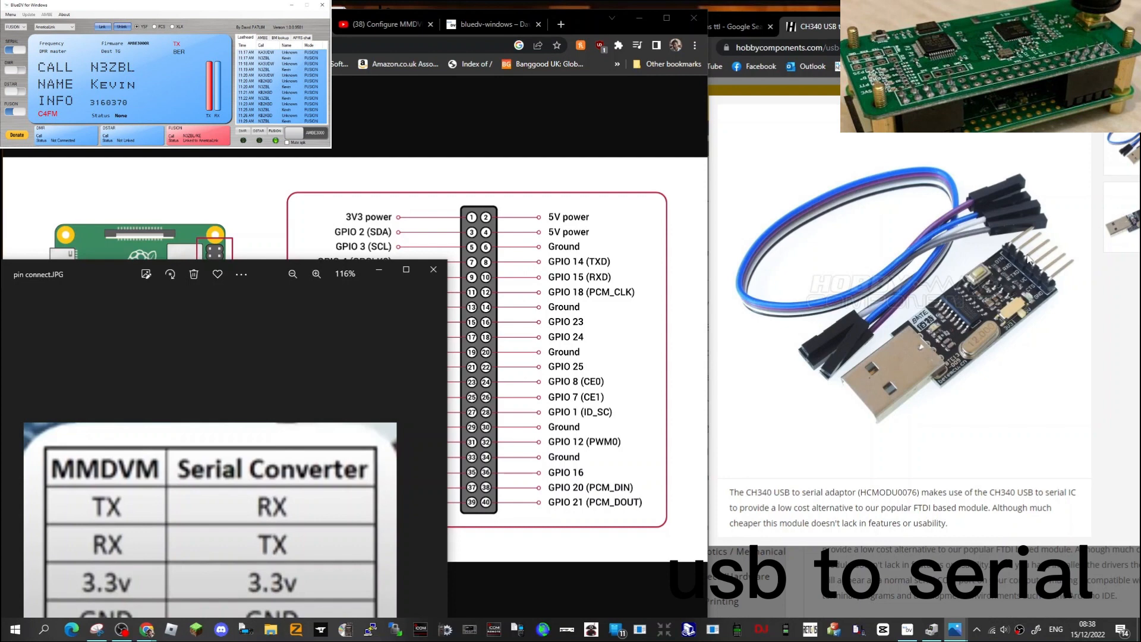
mouse_move(1056, 261)
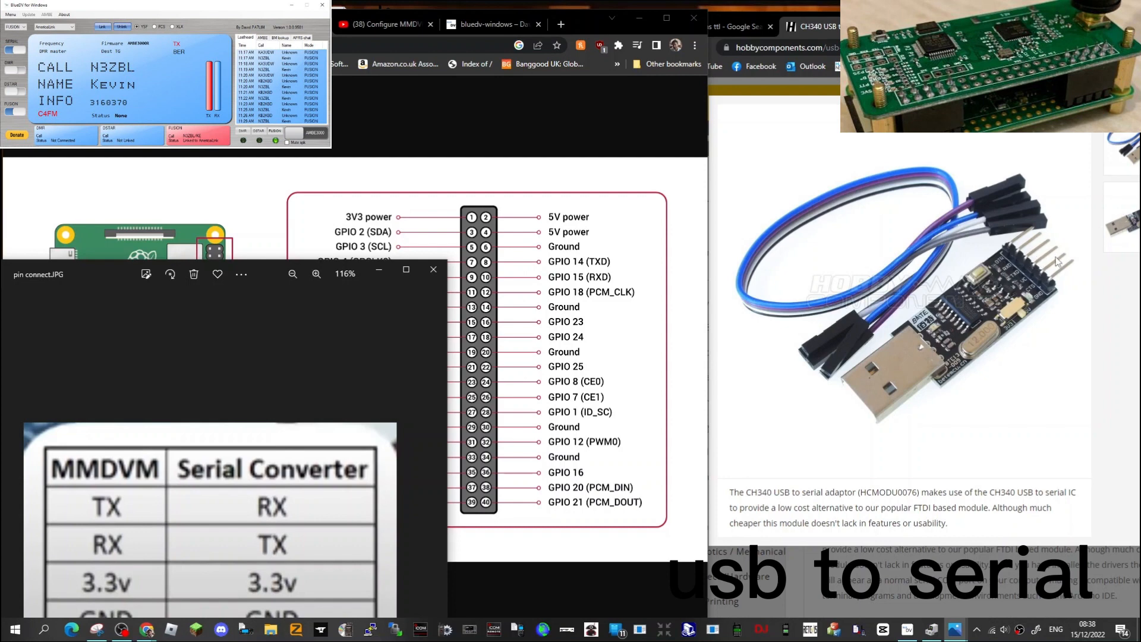
mouse_move(698, 226)
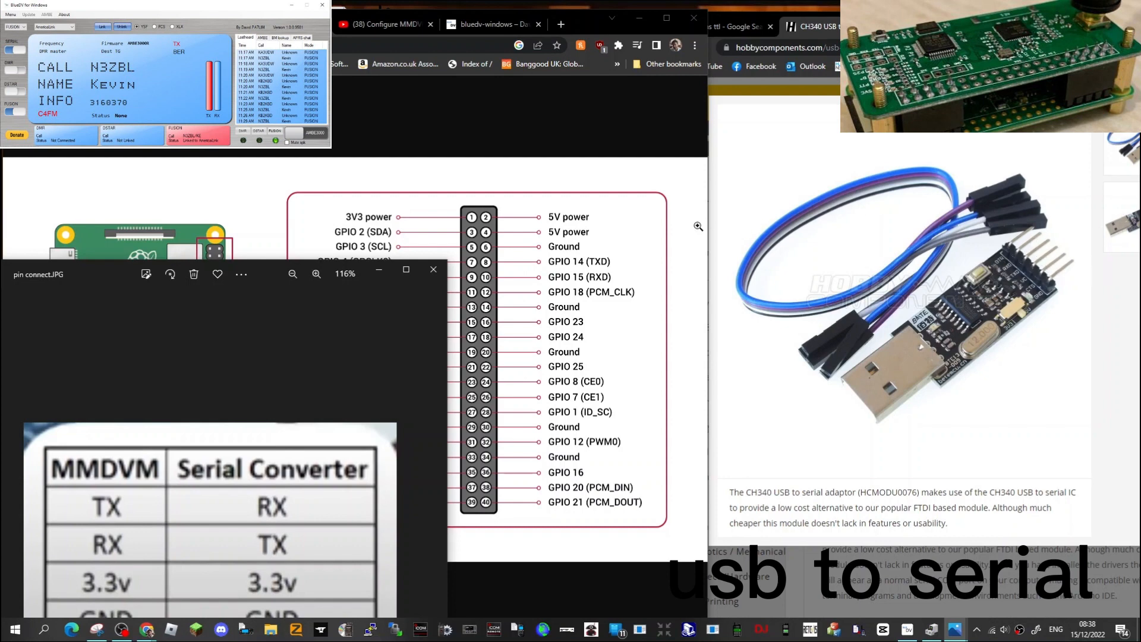
mouse_move(486, 277)
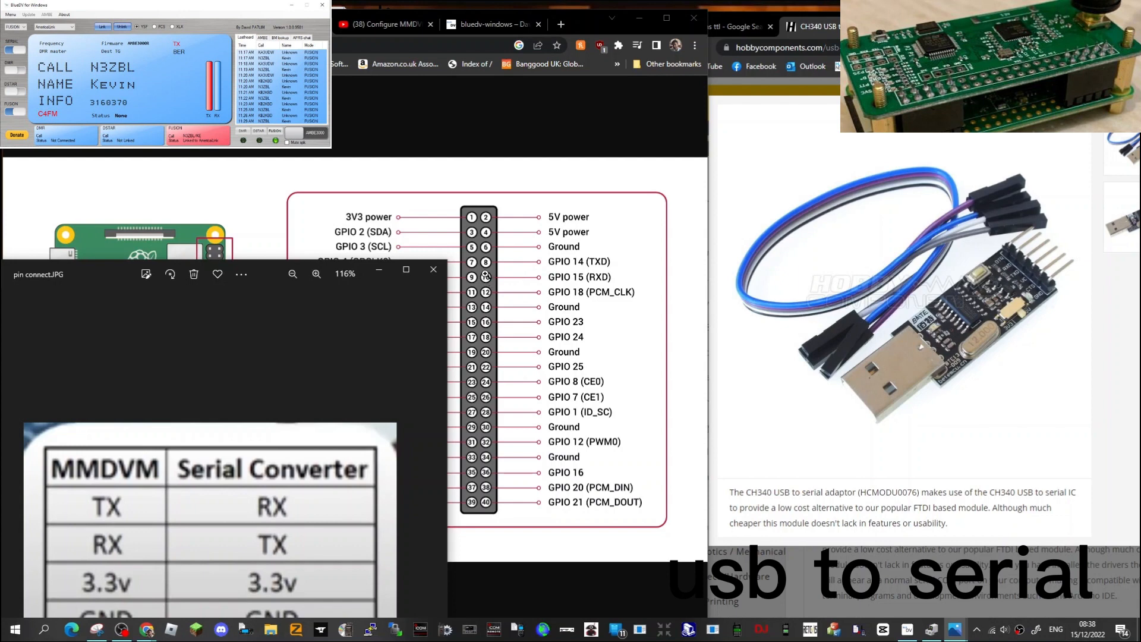
mouse_move(1054, 260)
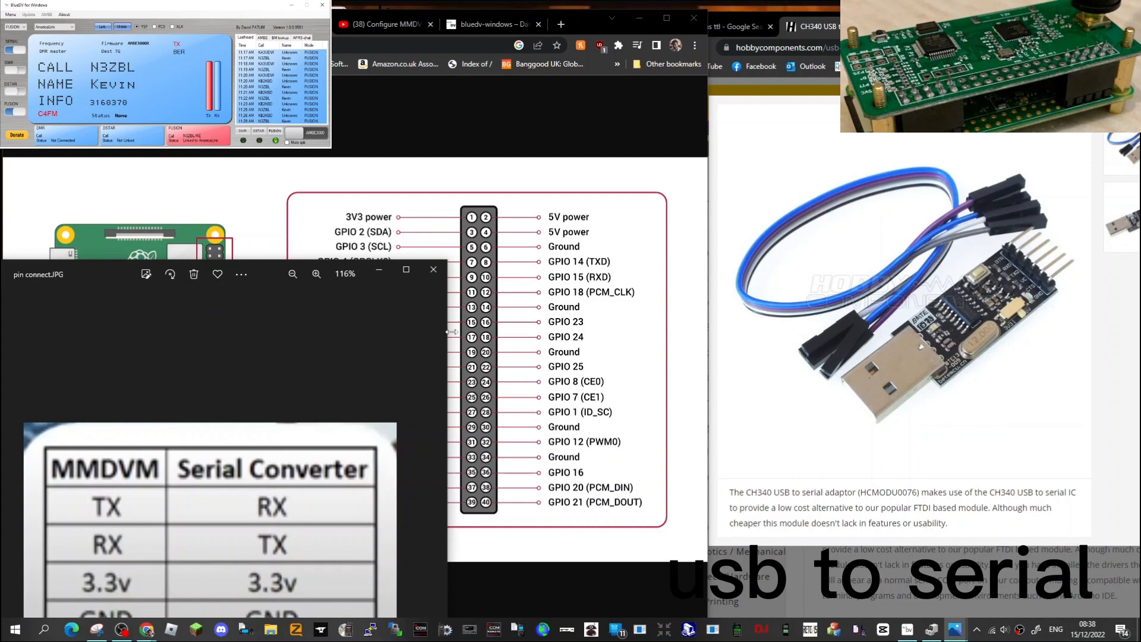
mouse_move(60, 563)
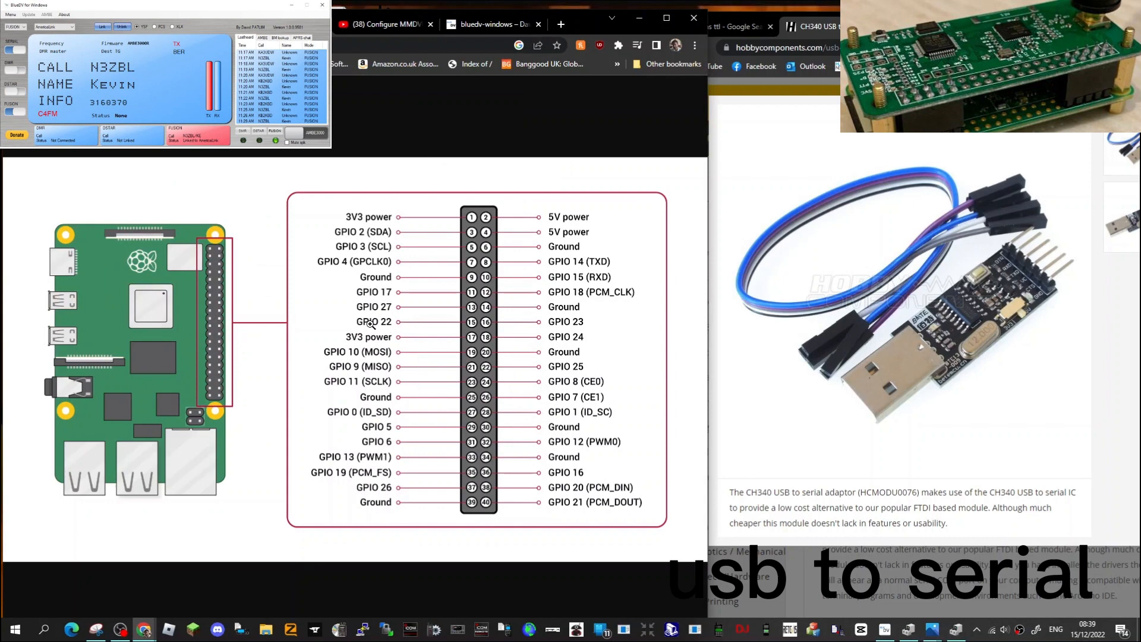
mouse_move(866, 191)
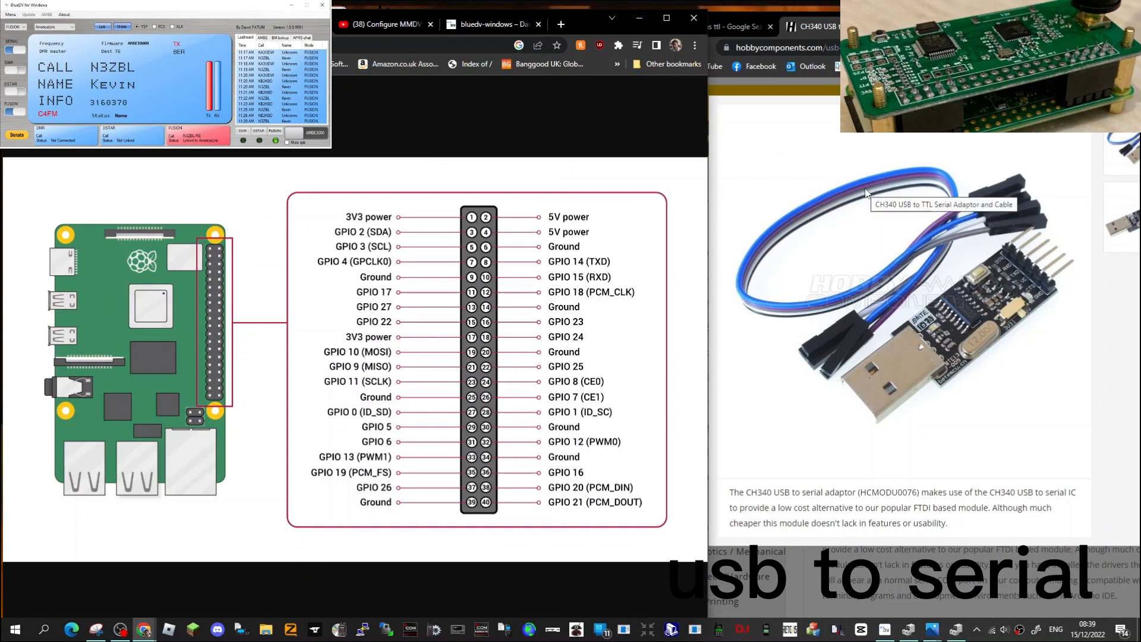
mouse_move(738, 198)
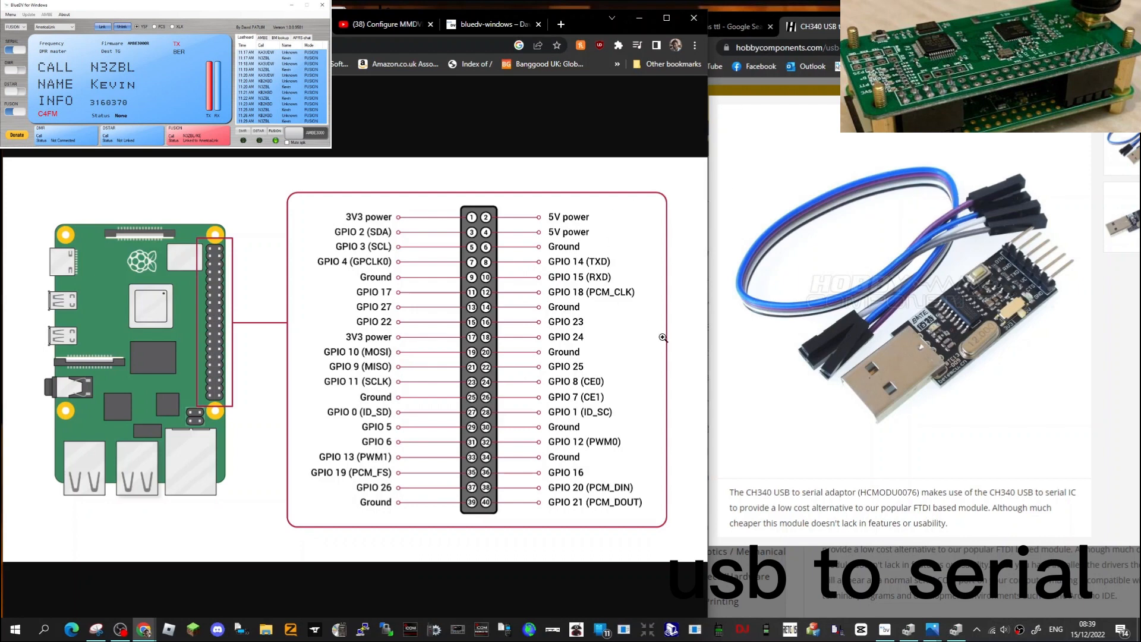
mouse_move(673, 368)
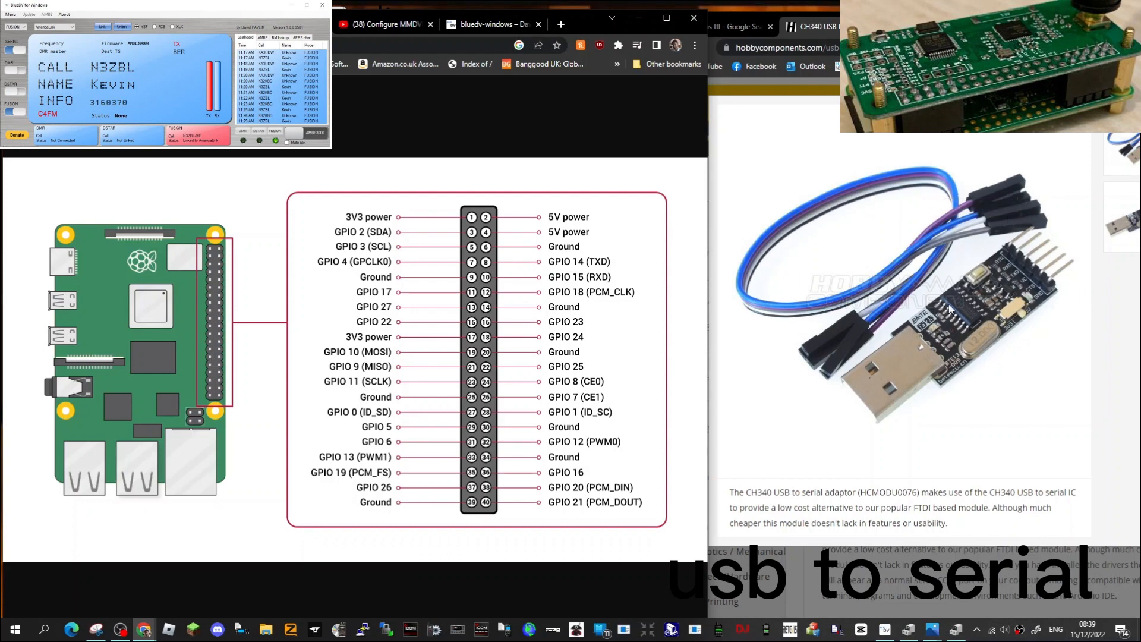
mouse_move(831, 232)
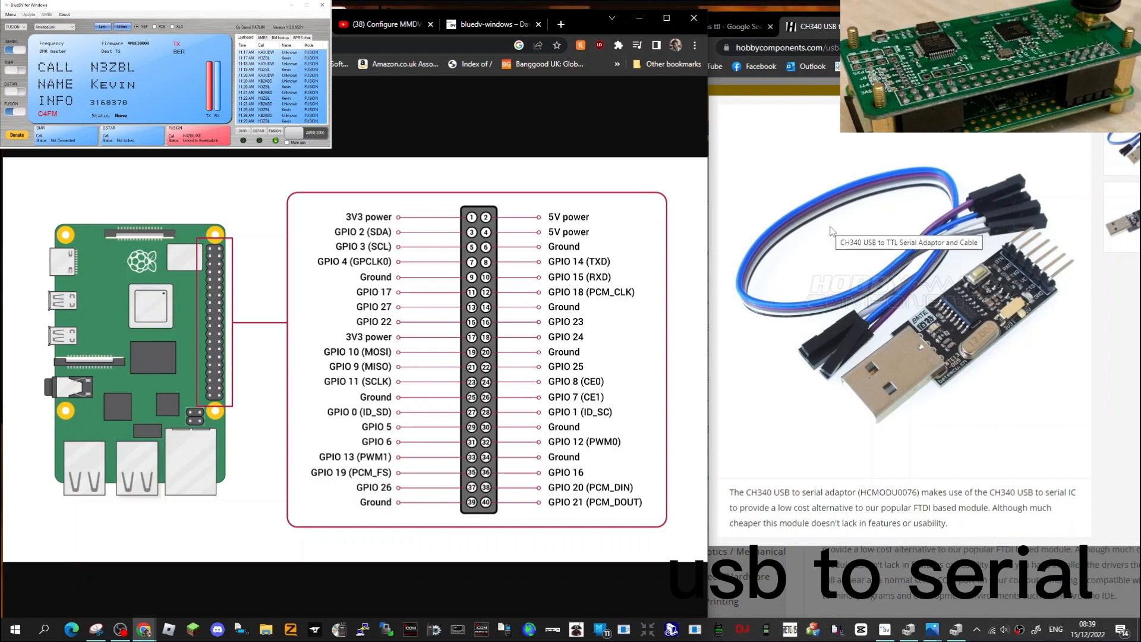
mouse_move(879, 211)
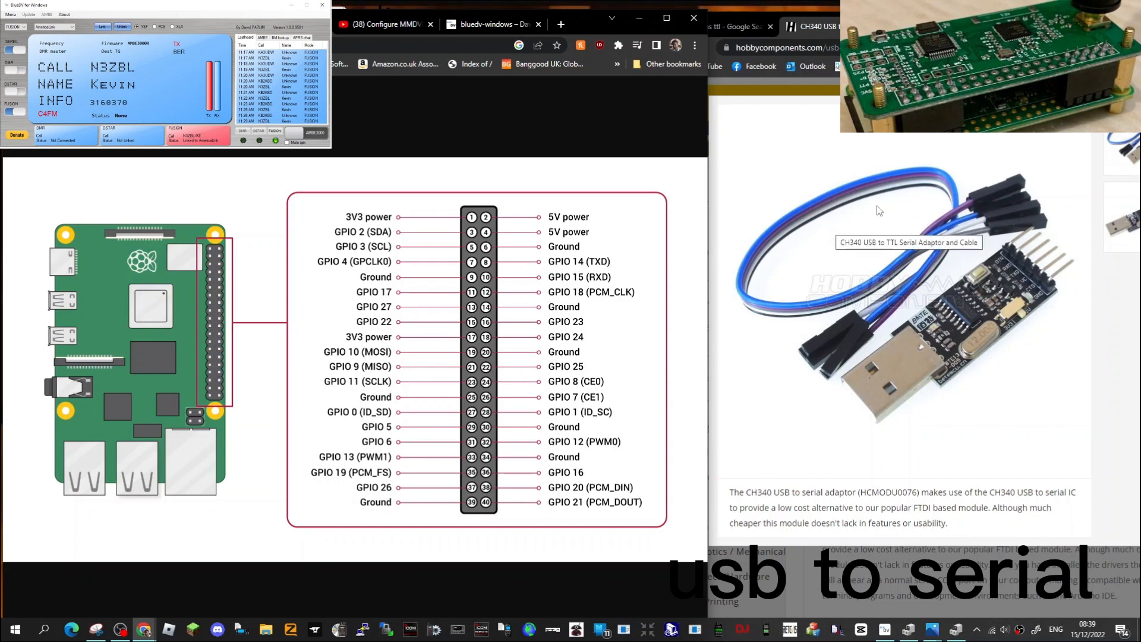
mouse_move(599, 130)
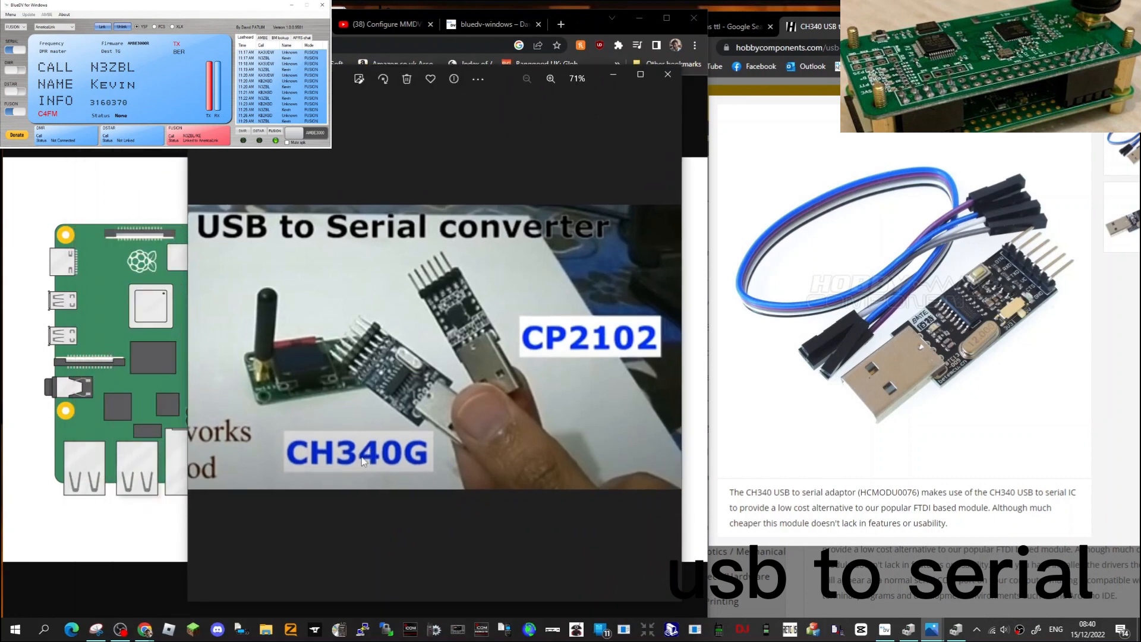
mouse_move(367, 464)
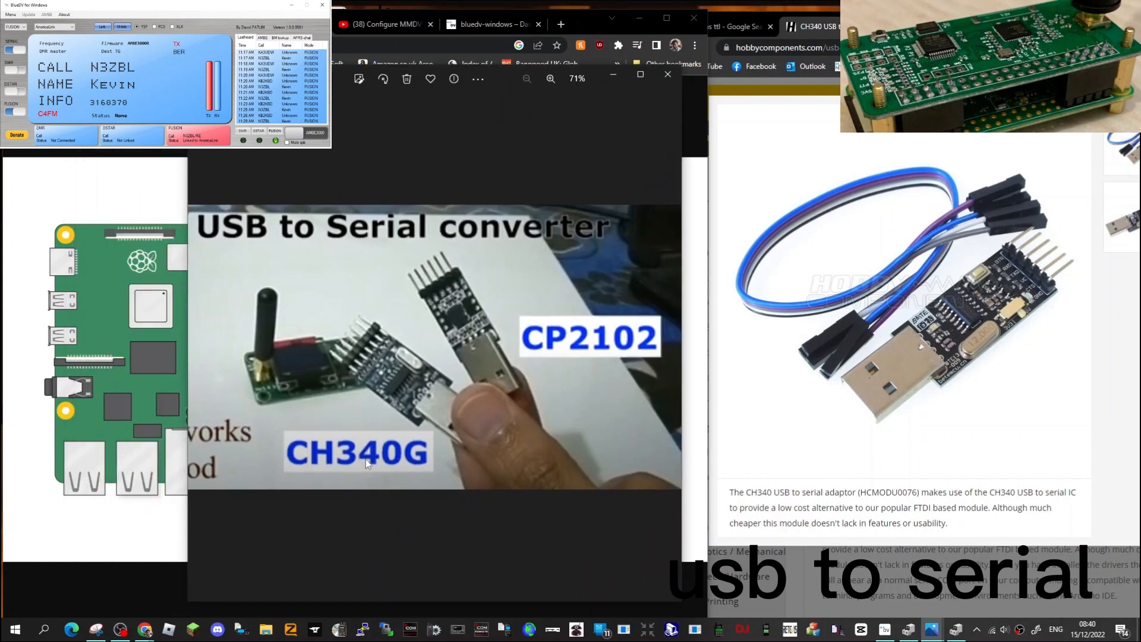
mouse_move(585, 346)
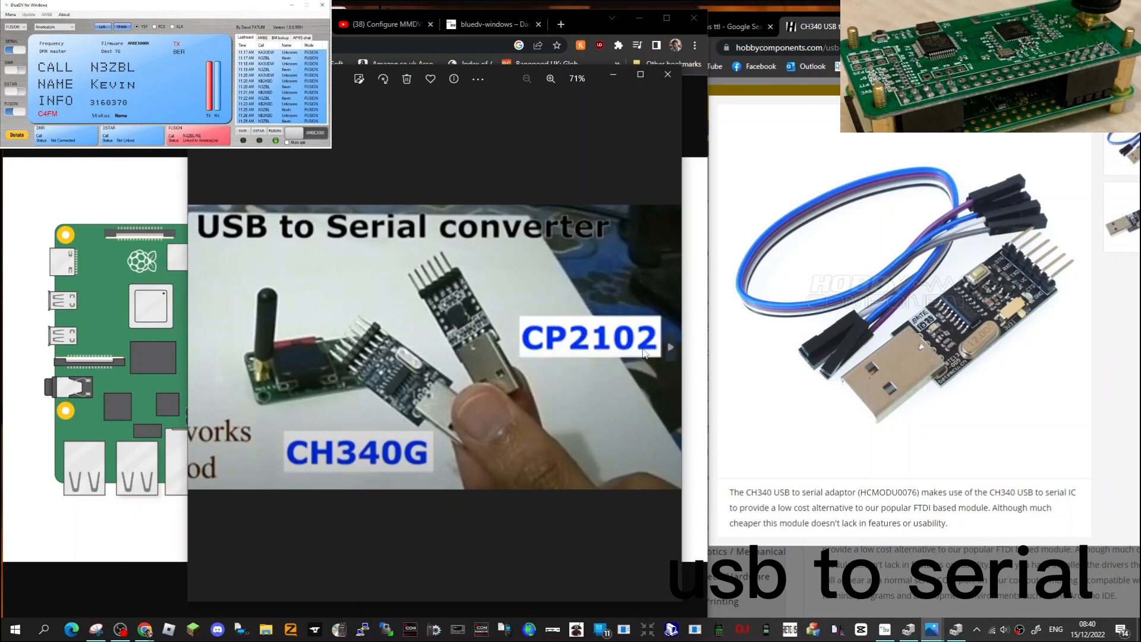
- Enlarge the Raspberry Pi GPIO pinout image so pin names and numbers down to GPIO 19 are readable
click(666, 74)
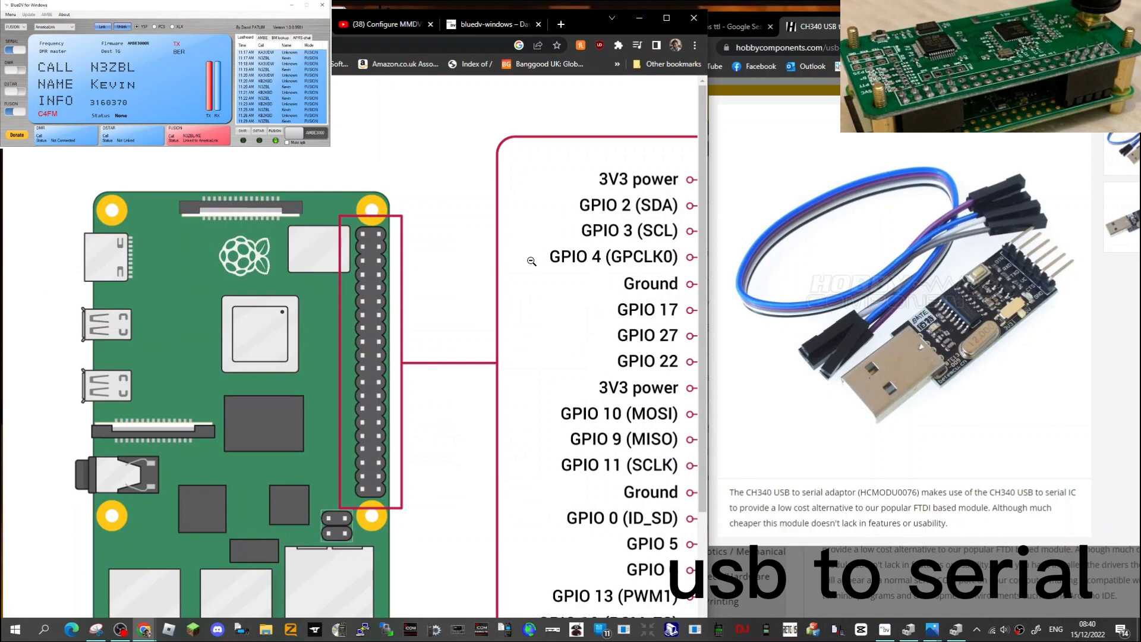
scroll(down, 3)
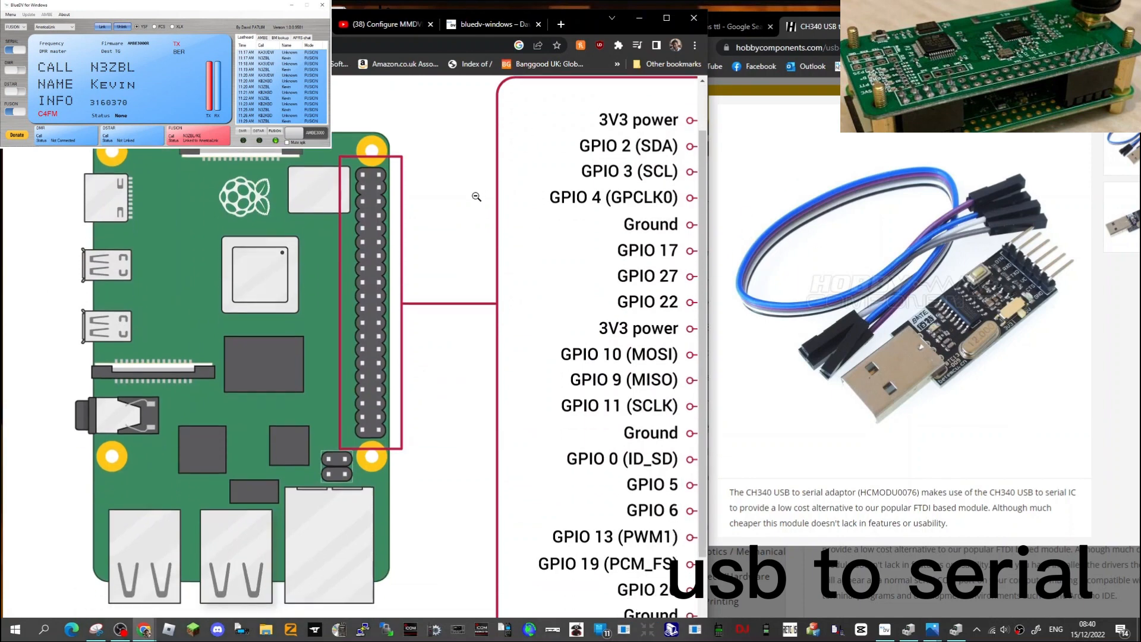
mouse_move(423, 173)
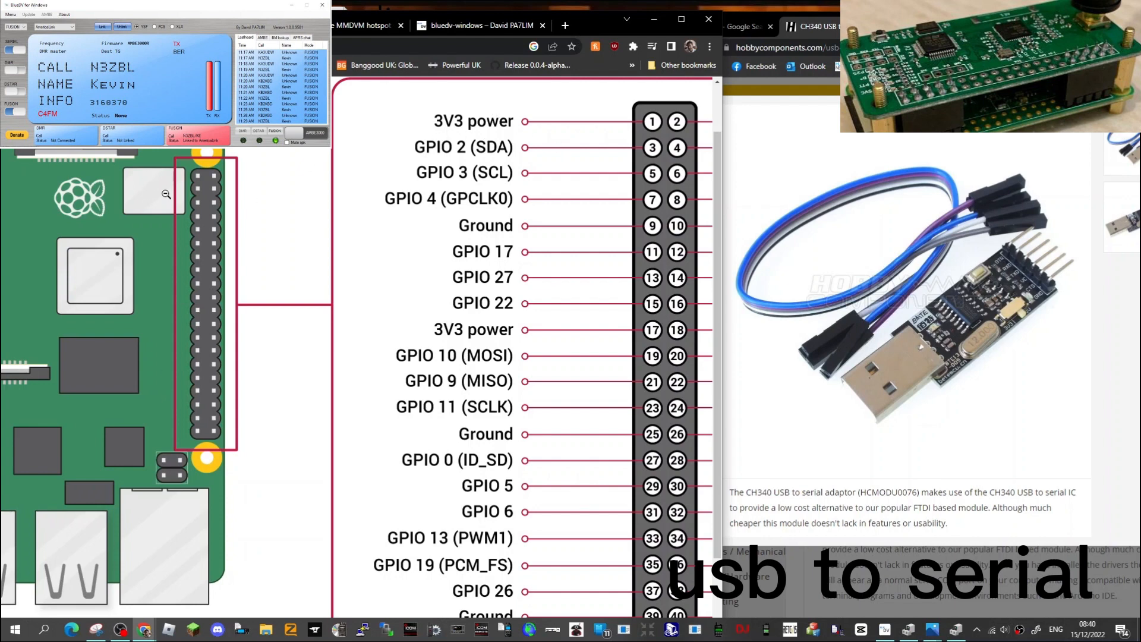
mouse_move(364, 176)
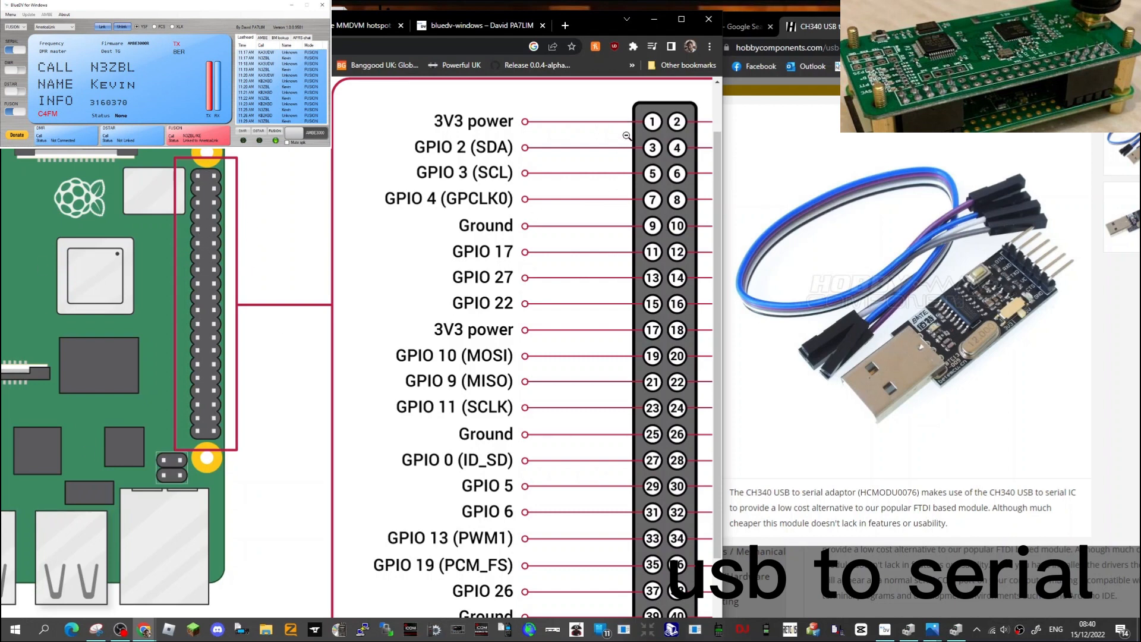
mouse_move(800, 166)
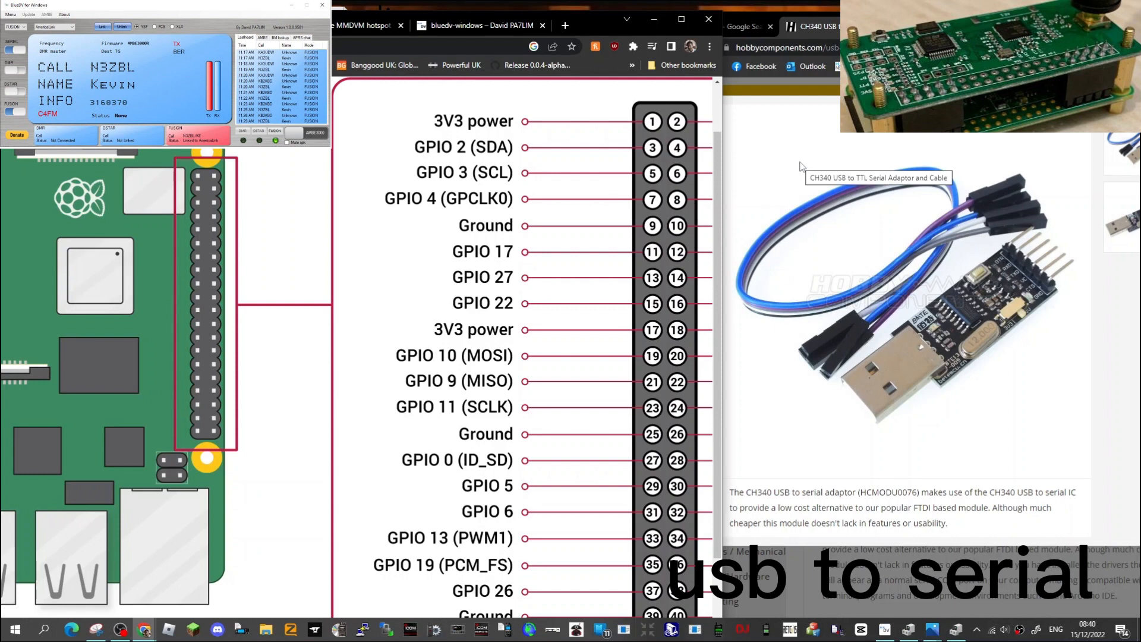
mouse_move(933, 628)
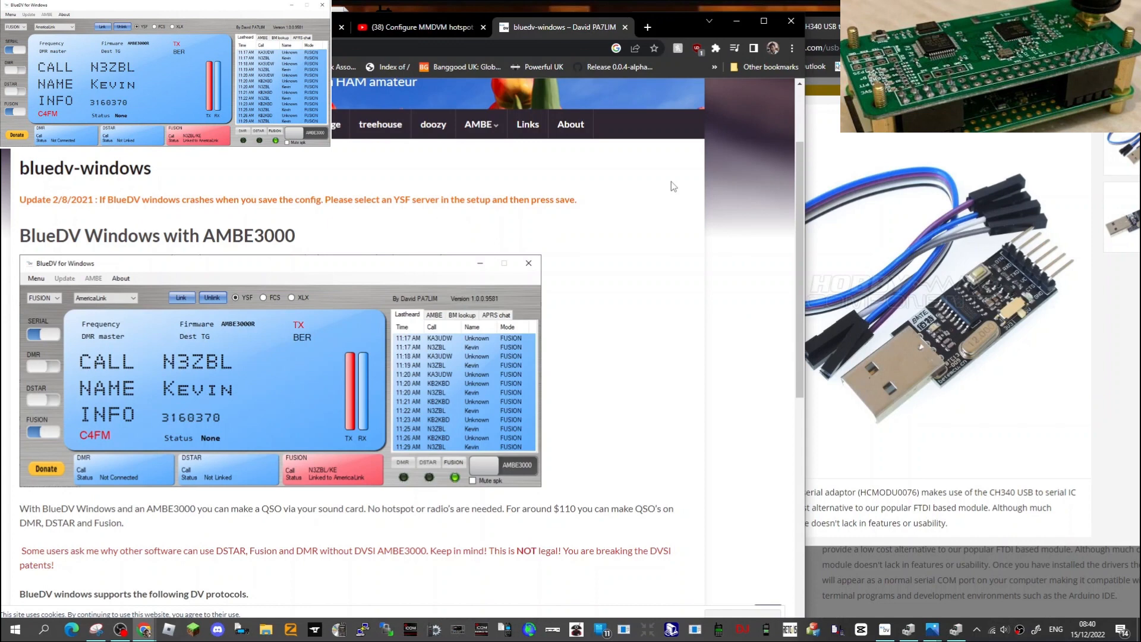
mouse_move(661, 176)
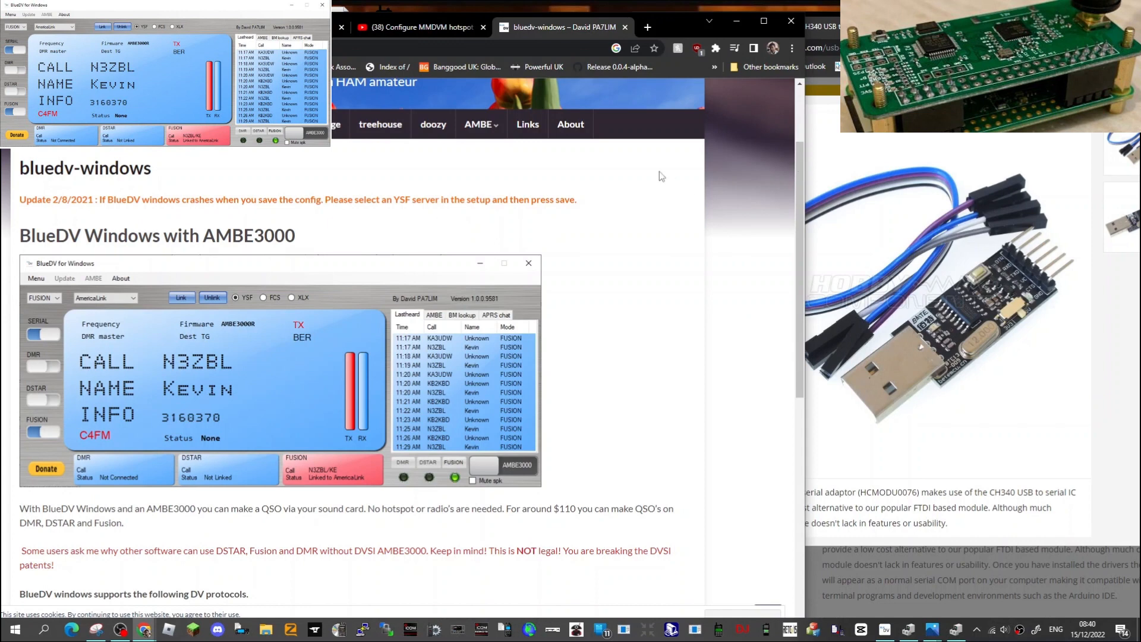
mouse_move(893, 331)
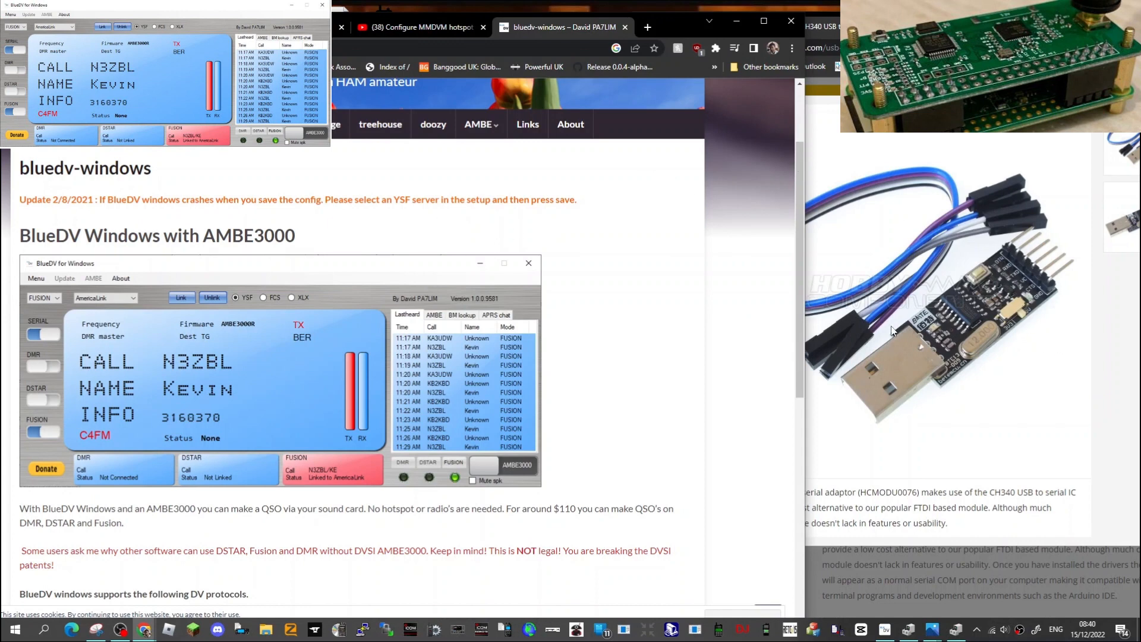
mouse_move(268, 384)
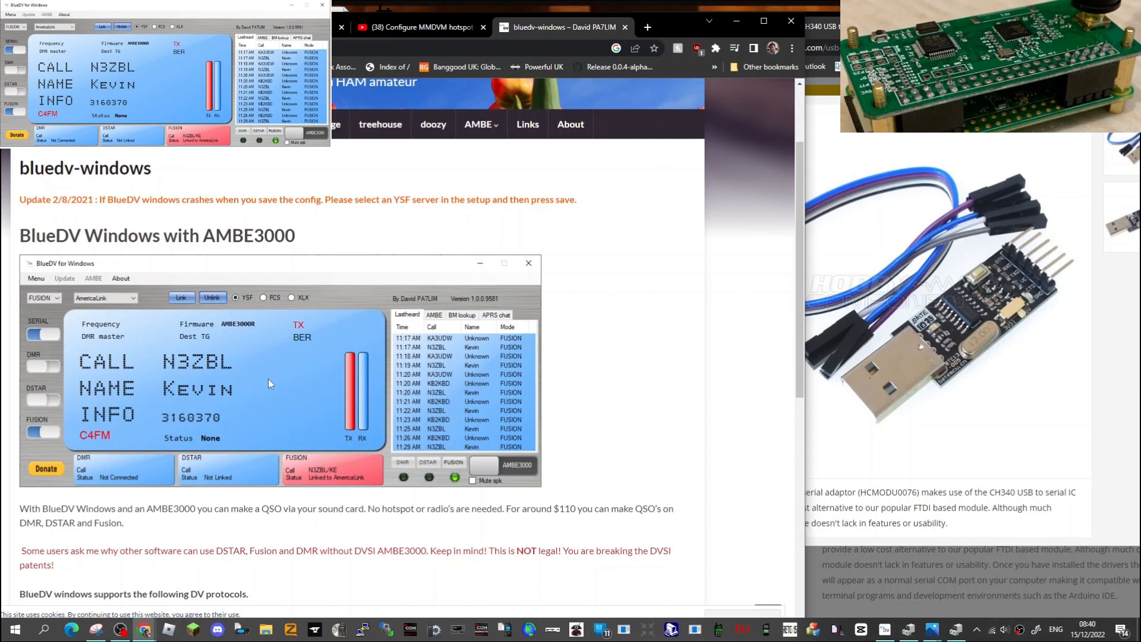
mouse_move(362, 277)
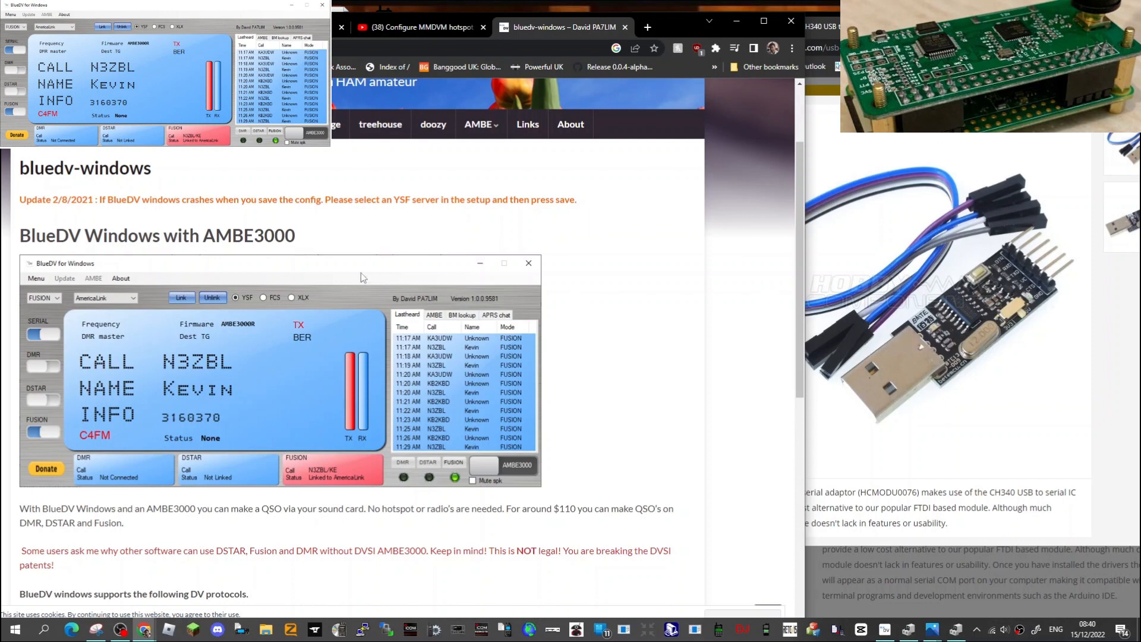
mouse_move(689, 249)
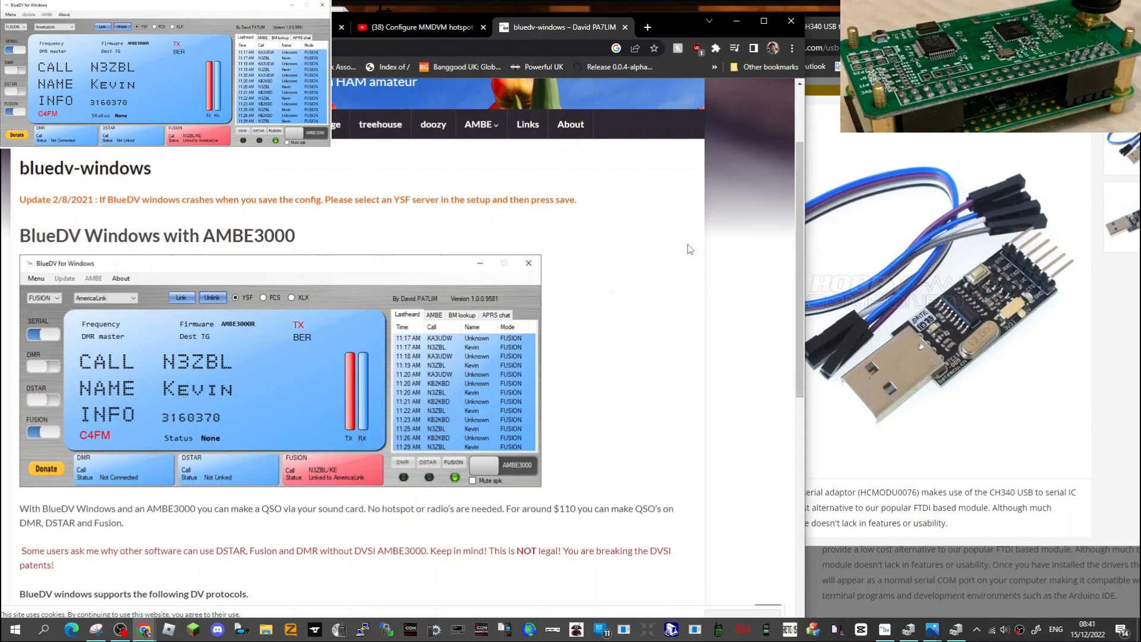
mouse_move(386, 67)
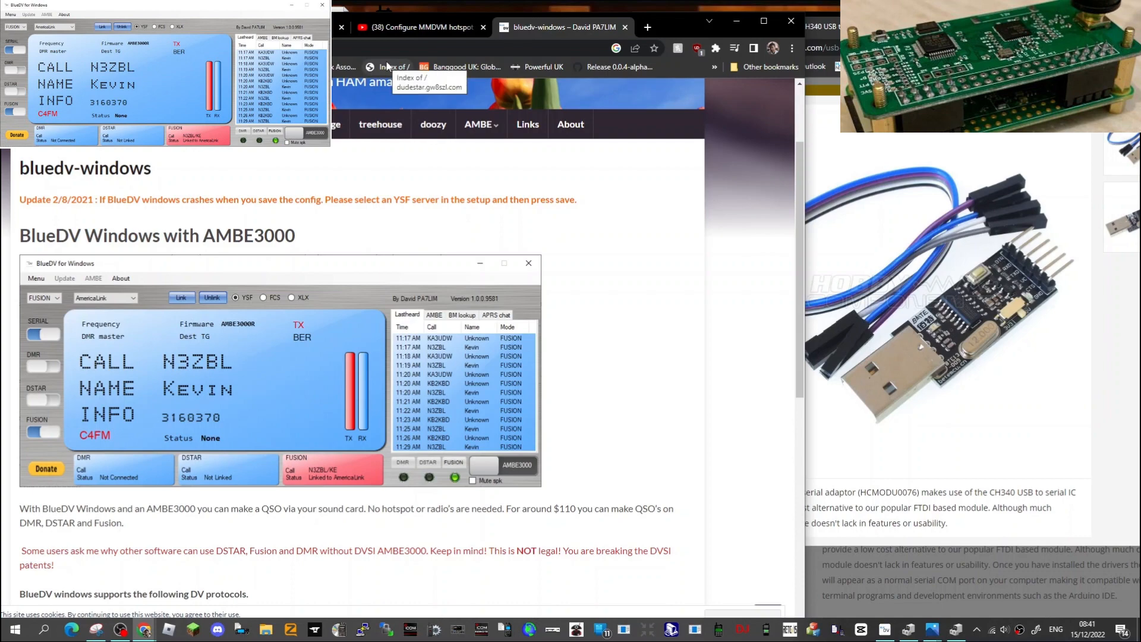